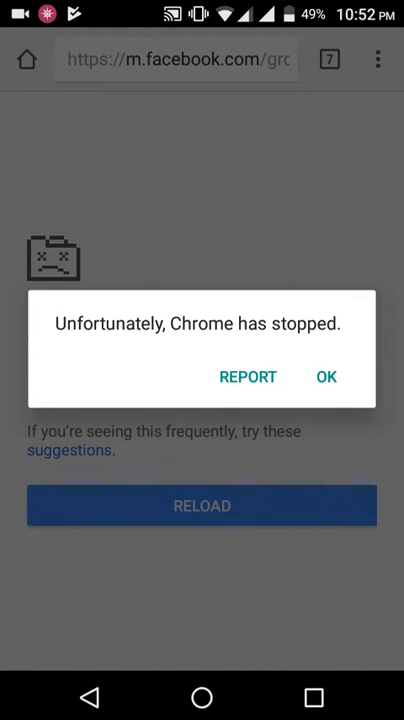
Dismiss the 'Chrome has stopped' crash notice and go back to the home screen
{"action": "left_click", "coordinate": [326, 376]}
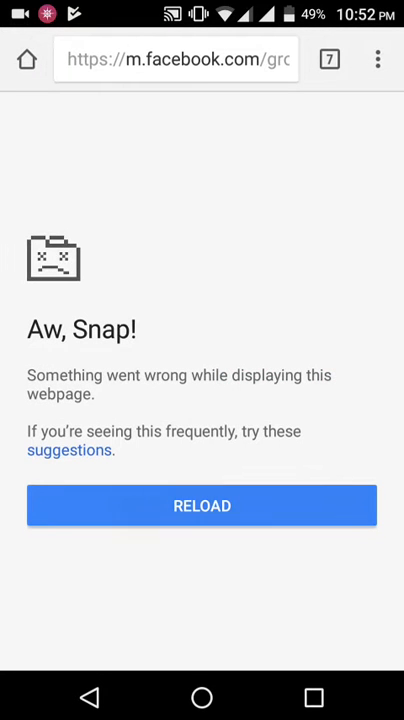
{"action": "left_click", "coordinate": [201, 505]}
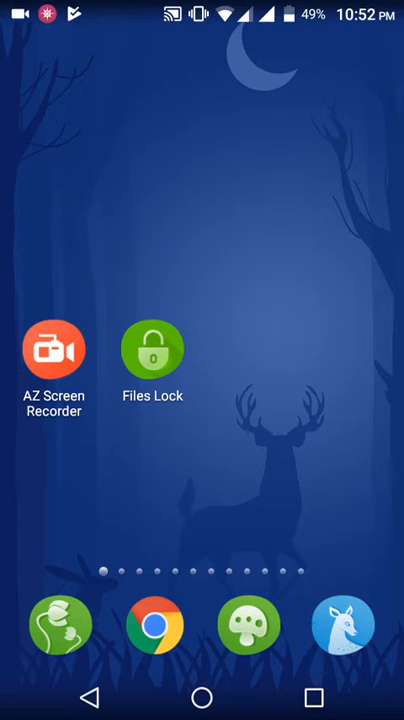
Swipe through the home screen pages and launch the Play Store
{"action": "scroll", "scroll_direction": "left", "scroll_amount": 3}
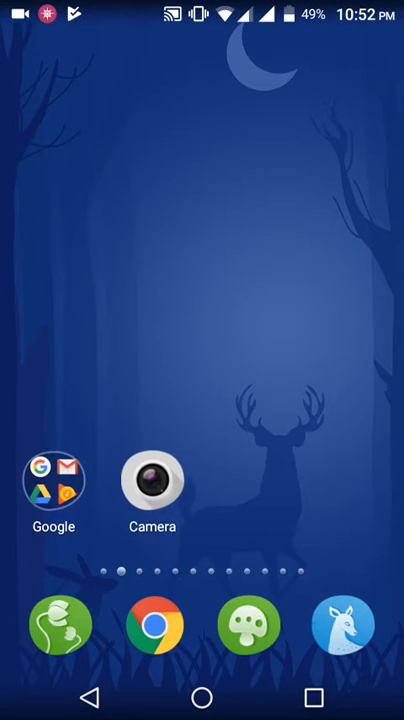
{"action": "scroll", "scroll_direction": "left", "scroll_amount": 3}
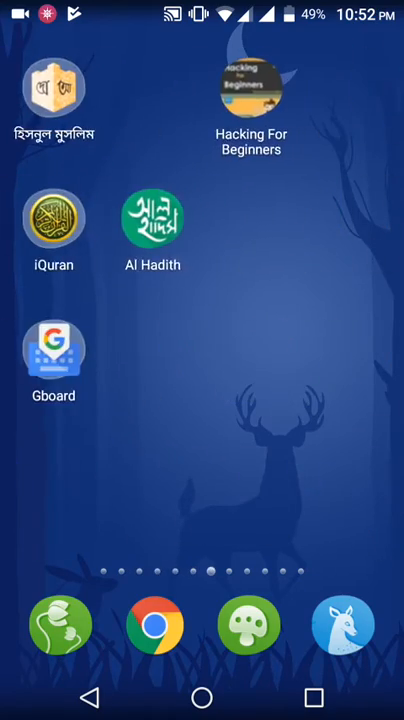
{"action": "scroll", "scroll_direction": "left", "scroll_amount": 3}
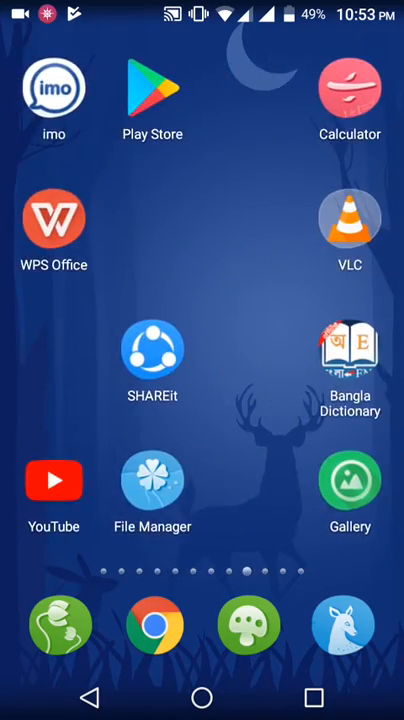
{"action": "left_click", "coordinate": [153, 95]}
{"action": "type", "text": "c"}
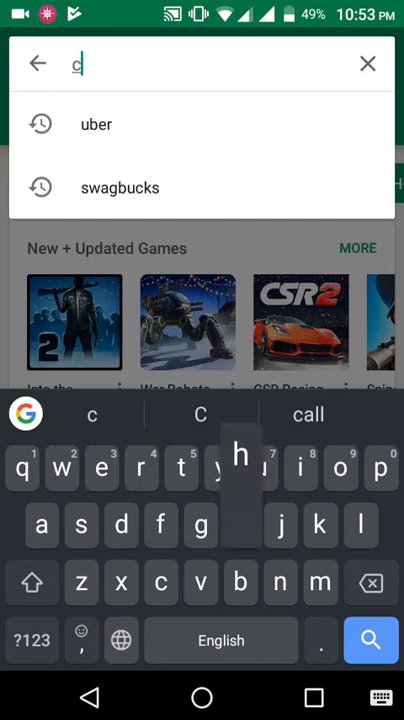
Search the Play Store for 'chrome' to reach the Google Chrome listing
{"action": "type", "text": "hrome"}
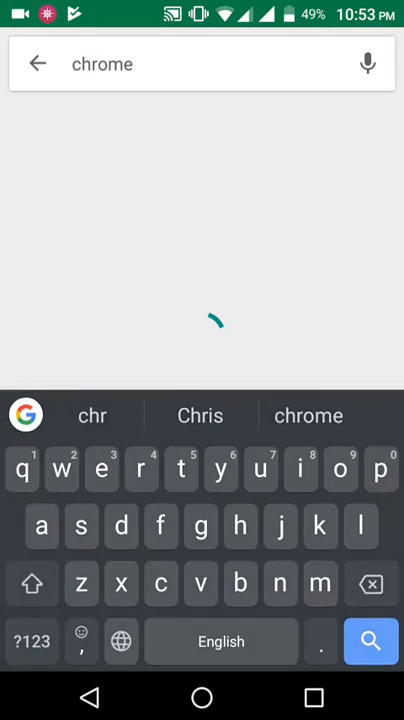
{"action": "left_click", "coordinate": [371, 641]}
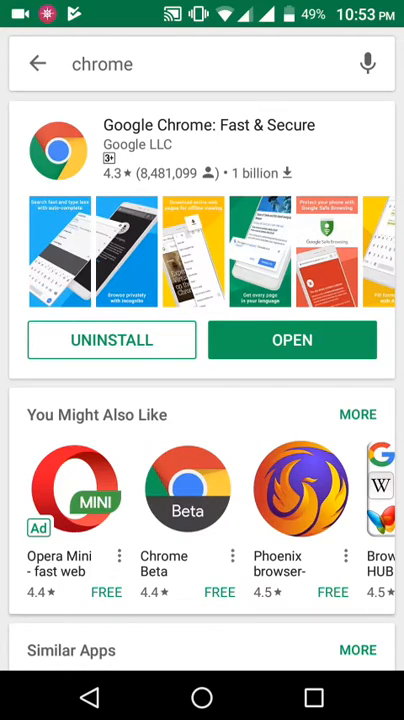
Uninstall all updates to Google Chrome and confirm the prompt
{"action": "left_click", "coordinate": [110, 340]}
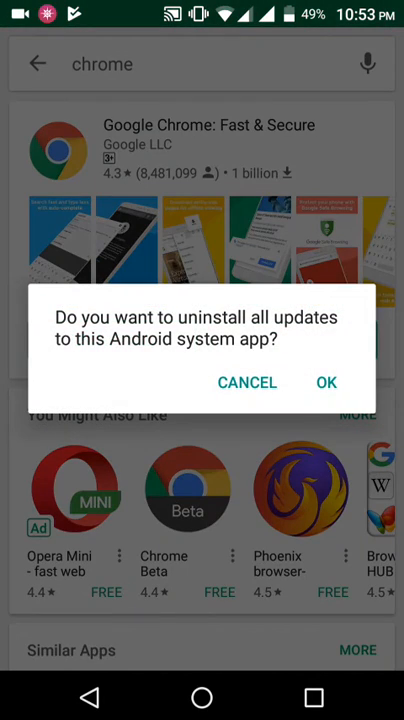
{"action": "left_click", "coordinate": [326, 382]}
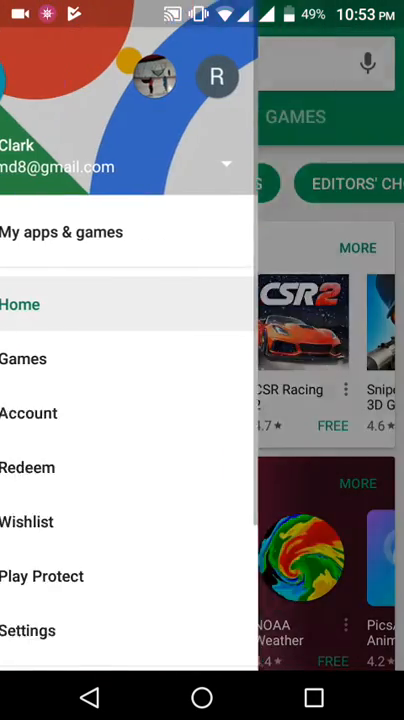
Open Google Chrome's page from the Installed list in My apps & games
{"action": "left_click", "coordinate": [62, 231]}
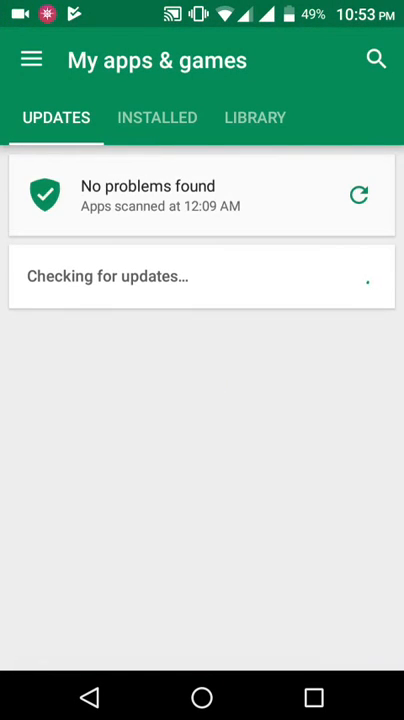
{"action": "left_click", "coordinate": [156, 117]}
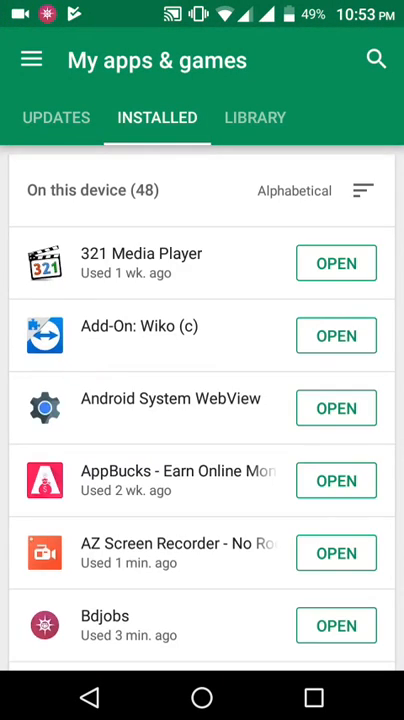
{"action": "scroll", "scroll_direction": "down", "scroll_amount": 3}
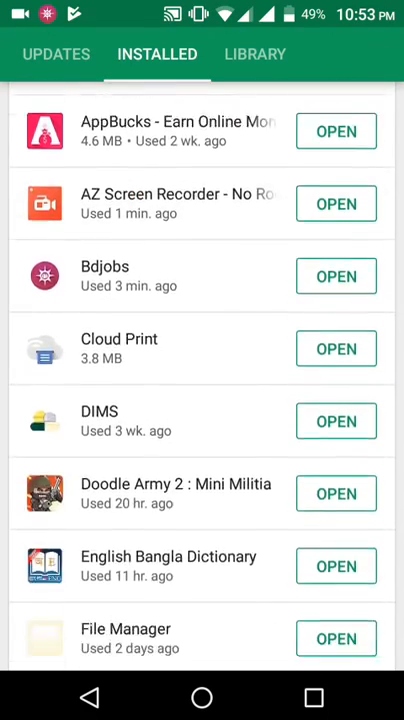
{"action": "scroll", "scroll_direction": "down", "scroll_amount": 3}
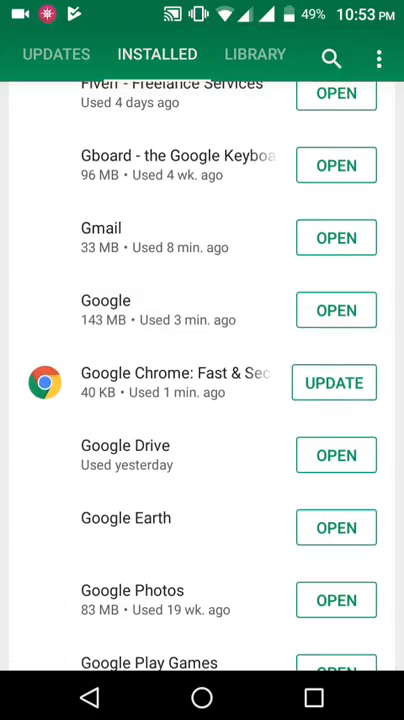
{"action": "left_click", "coordinate": [175, 380]}
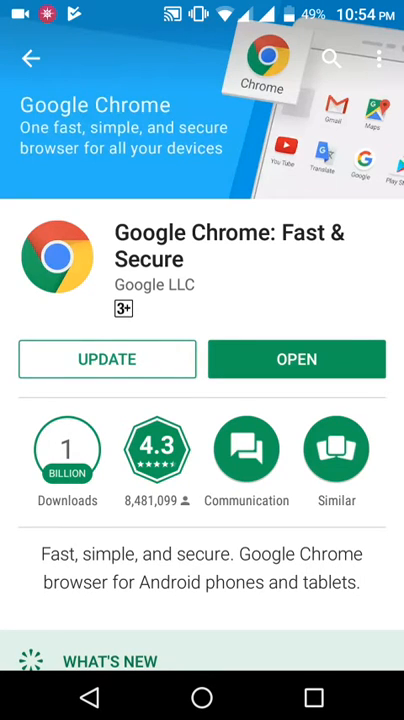
Turn off Enable auto update for Chrome and launch Chrome from its store page
{"action": "left_click", "coordinate": [380, 57]}
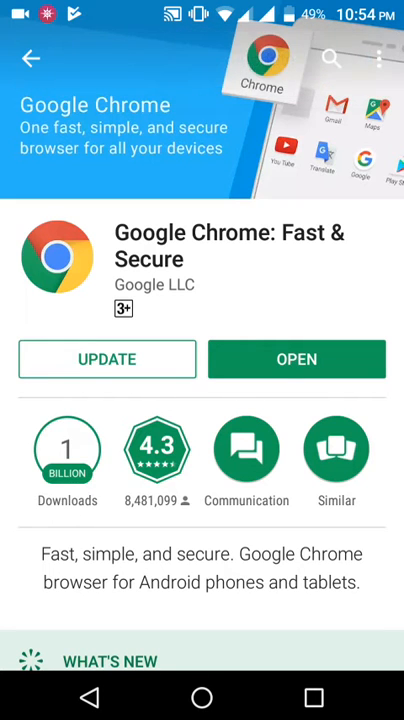
{"action": "left_click", "coordinate": [380, 57]}
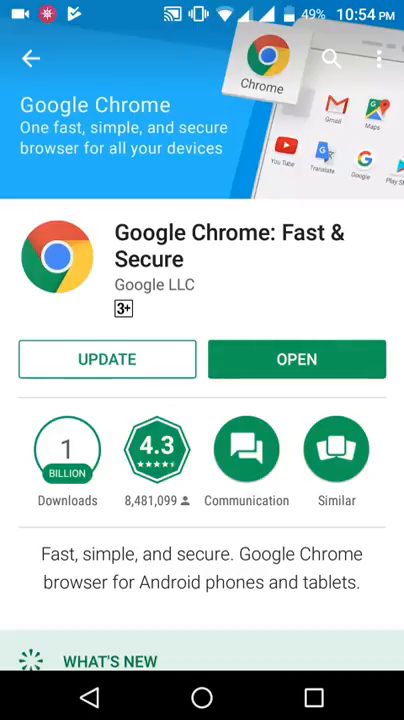
{"action": "left_click", "coordinate": [296, 359]}
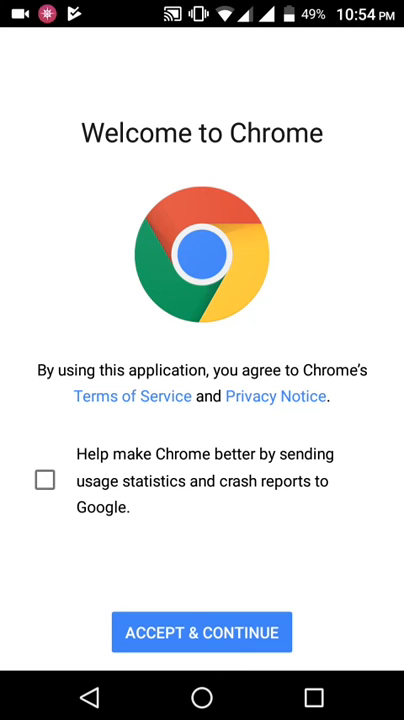
Accept Chrome's welcome terms, let symphony-mobile.com load, then return home
{"action": "left_click", "coordinate": [201, 632]}
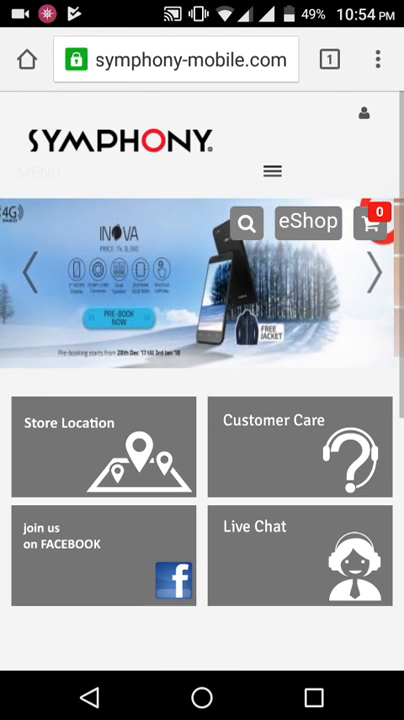
{"action": "left_click", "coordinate": [201, 697]}
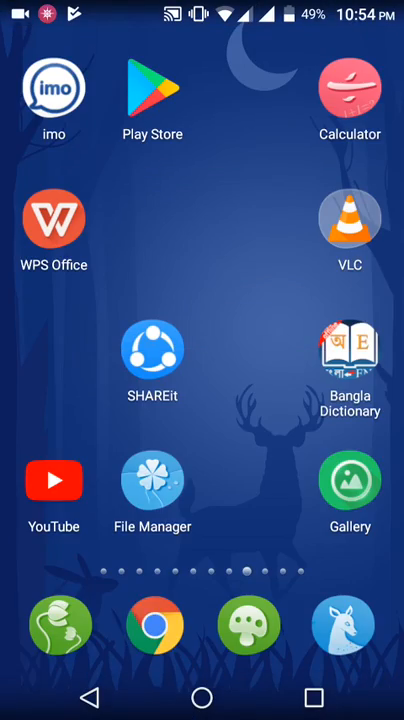